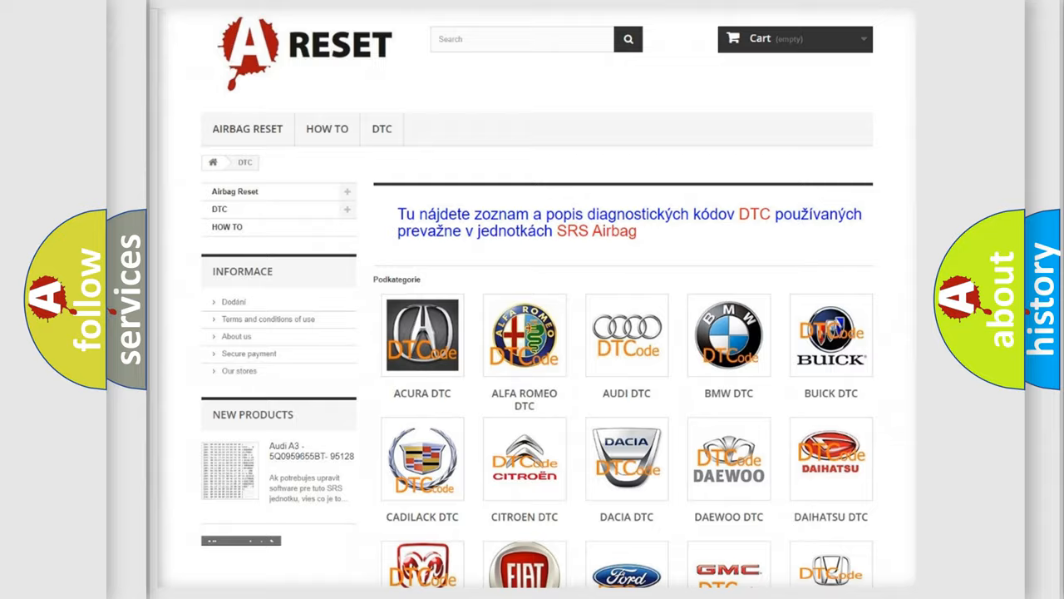
Step: Choose Lincoln from the DTC brand grid and browse its list of B-series diagnostic codes
{"action": "scroll", "scroll_direction": "down", "scroll_amount": 3}
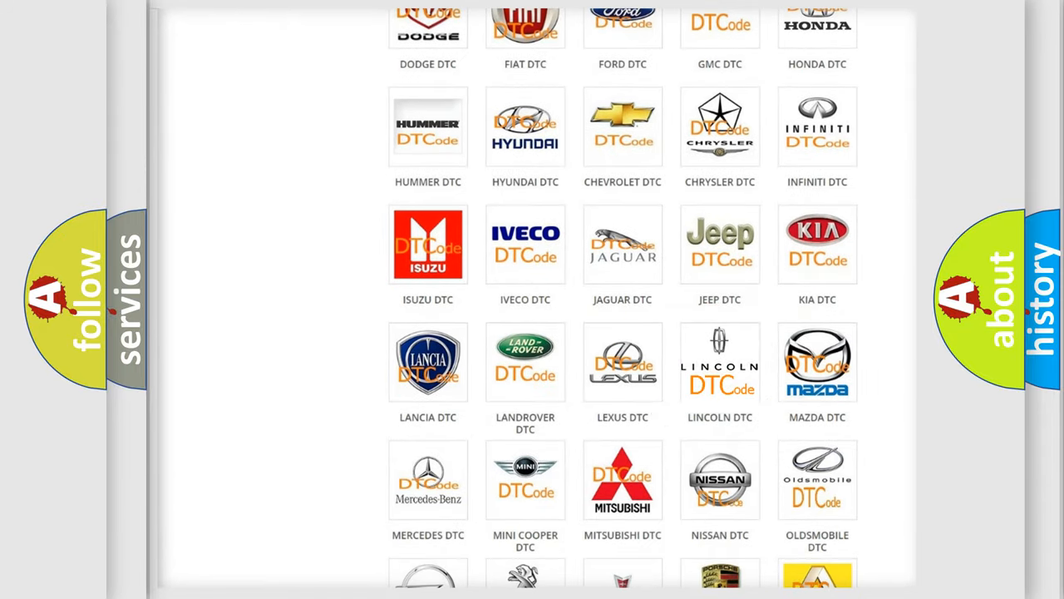
{"action": "left_click", "coordinate": [720, 362]}
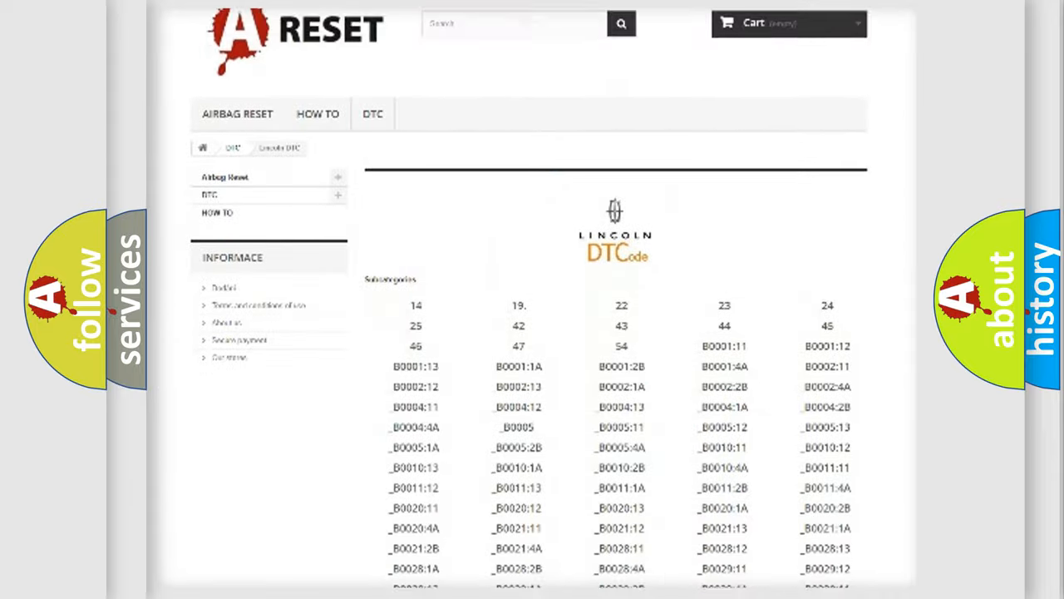
{"action": "scroll", "scroll_direction": "down", "scroll_amount": 3}
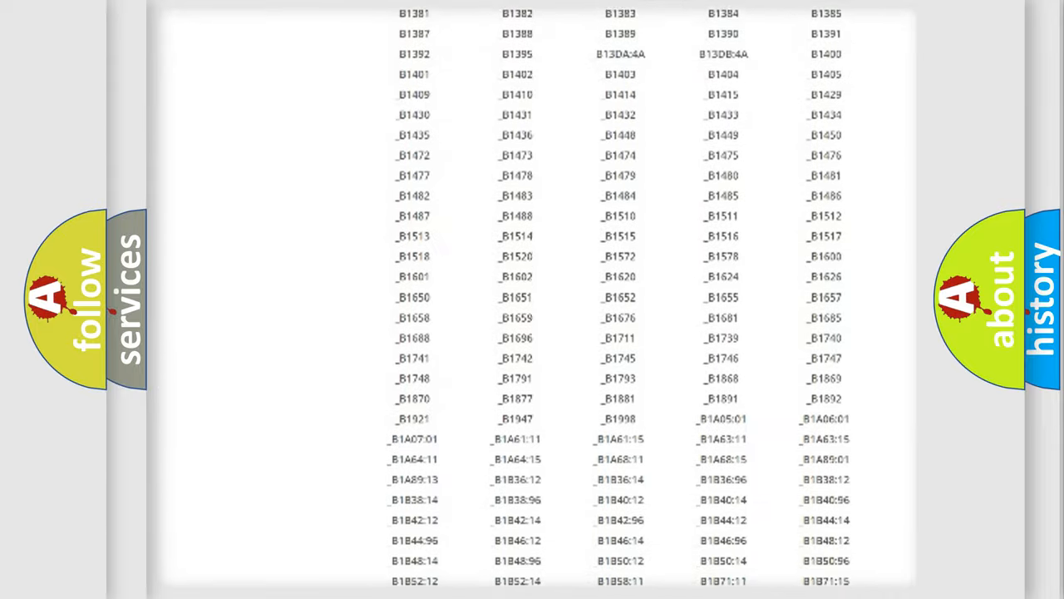